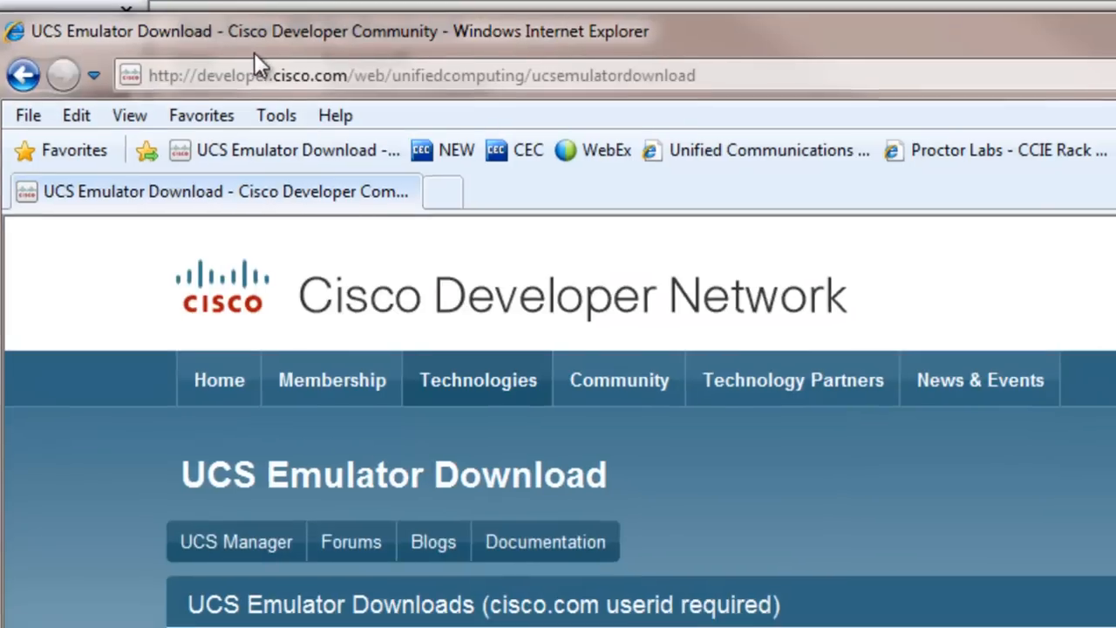
# - Open the Cisco UCS Platform Emulator v1.4.zip download agreement and scroll through its installation prerequisites
pyautogui.scroll(-3)
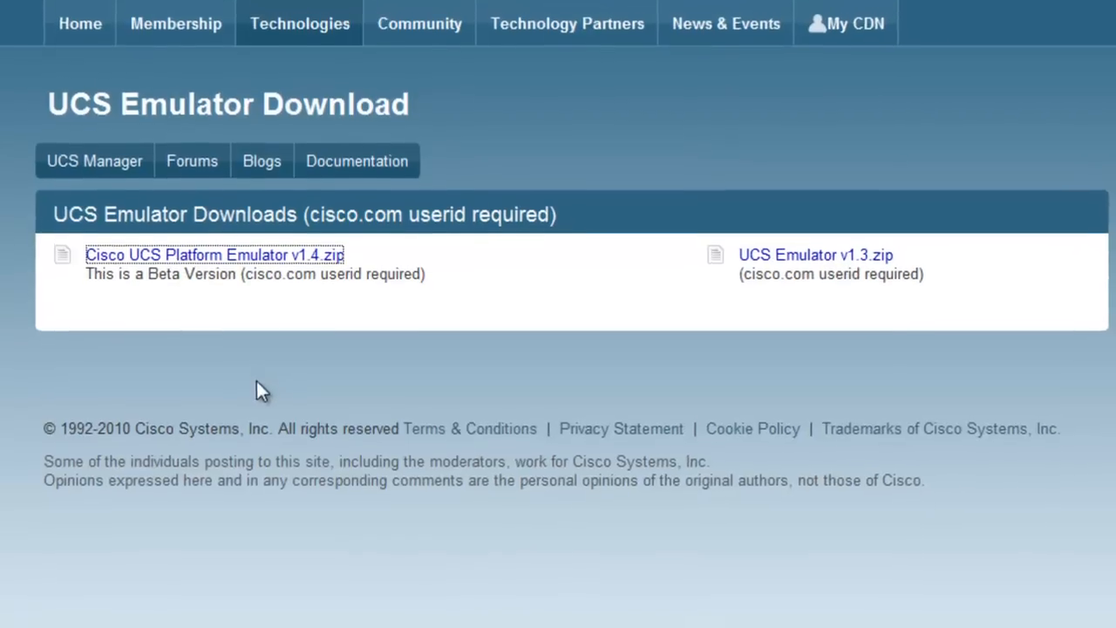
pyautogui.click(213, 255)
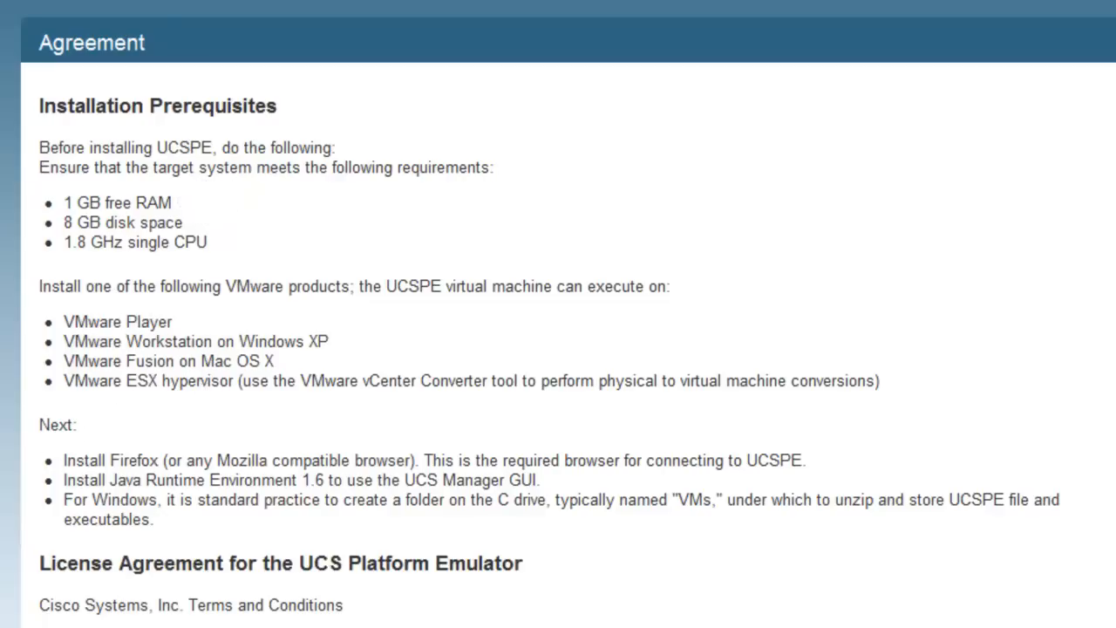
pyautogui.moveTo(38, 253); pyautogui.dragTo(671, 436)
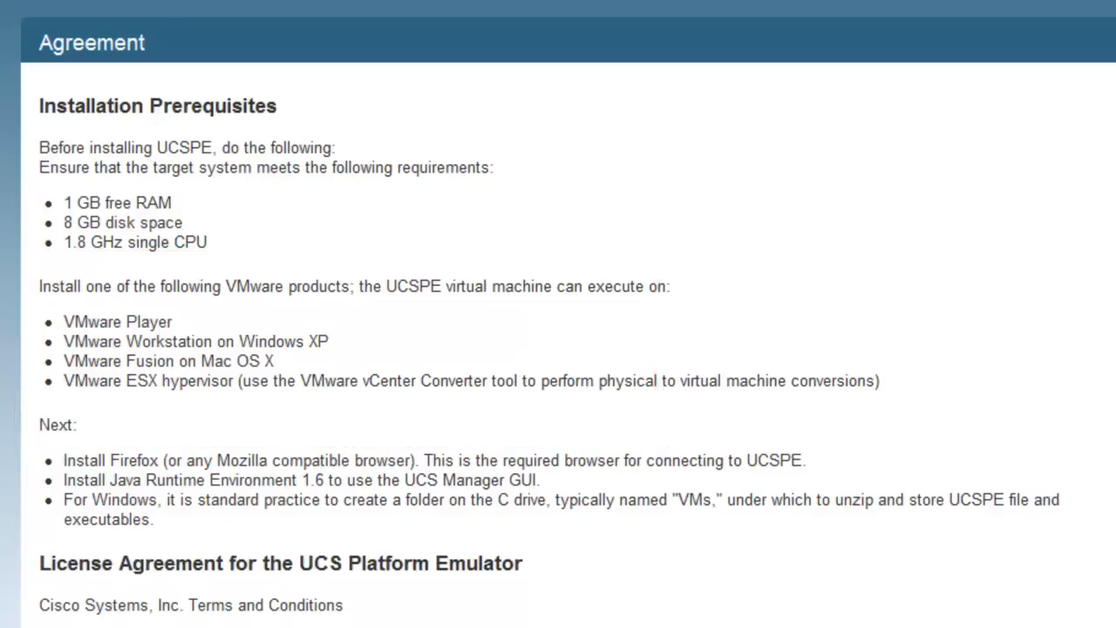
pyautogui.moveTo(647, 269)
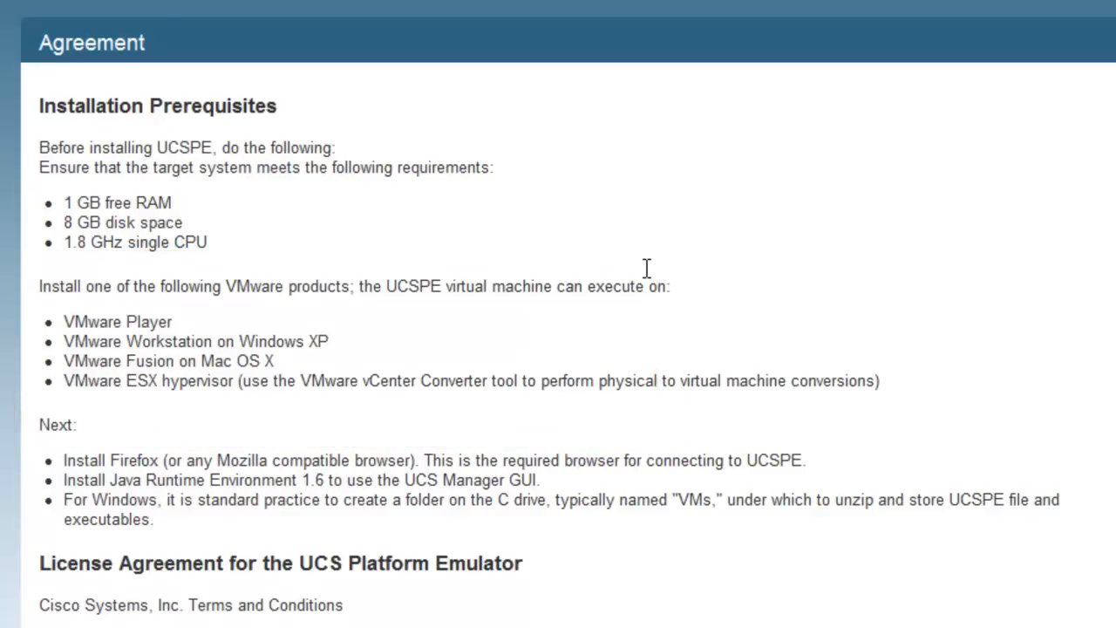
pyautogui.scroll(-3)
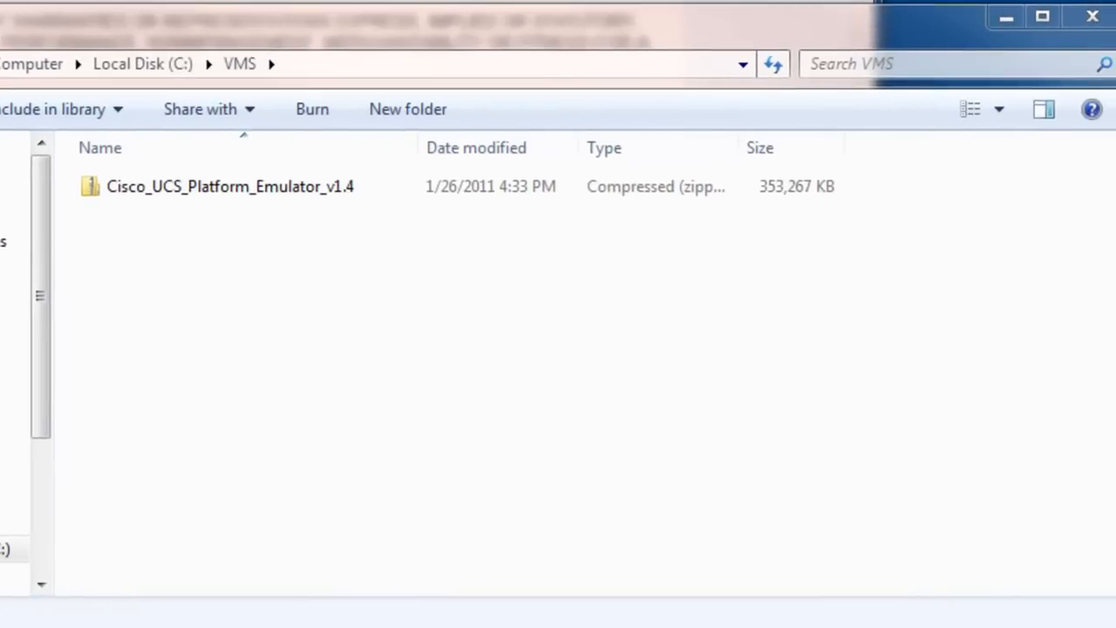
# - Extract the emulator zip into C:\VMS and select UCSPE.vmx in the extracted UCSPE folder
pyautogui.click(229, 186)
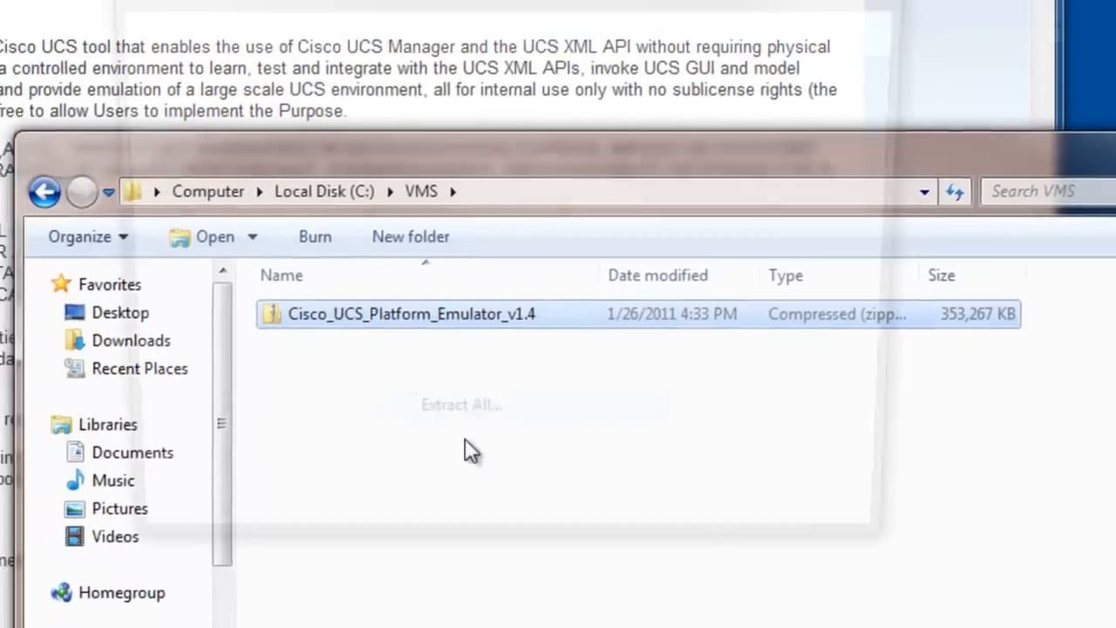
pyautogui.click(461, 403)
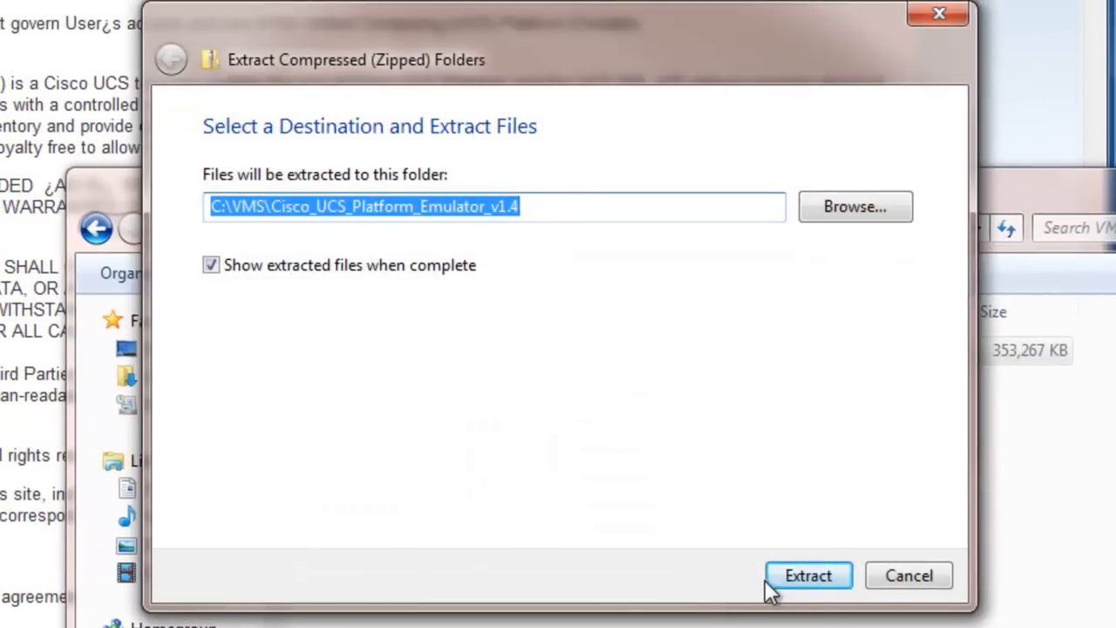
pyautogui.click(807, 574)
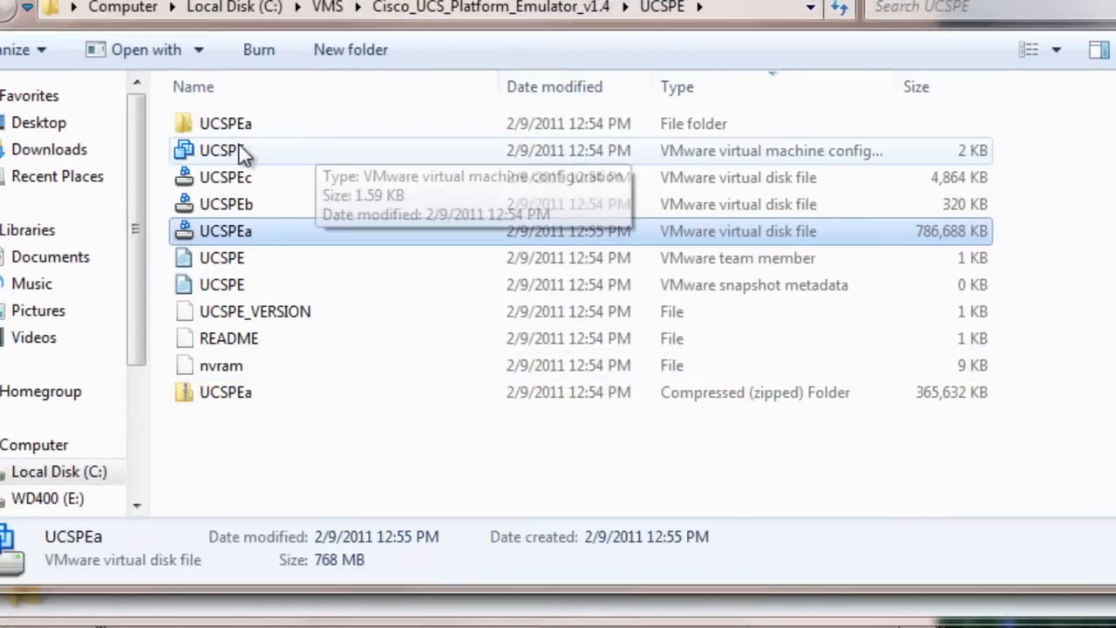
pyautogui.moveTo(264, 190)
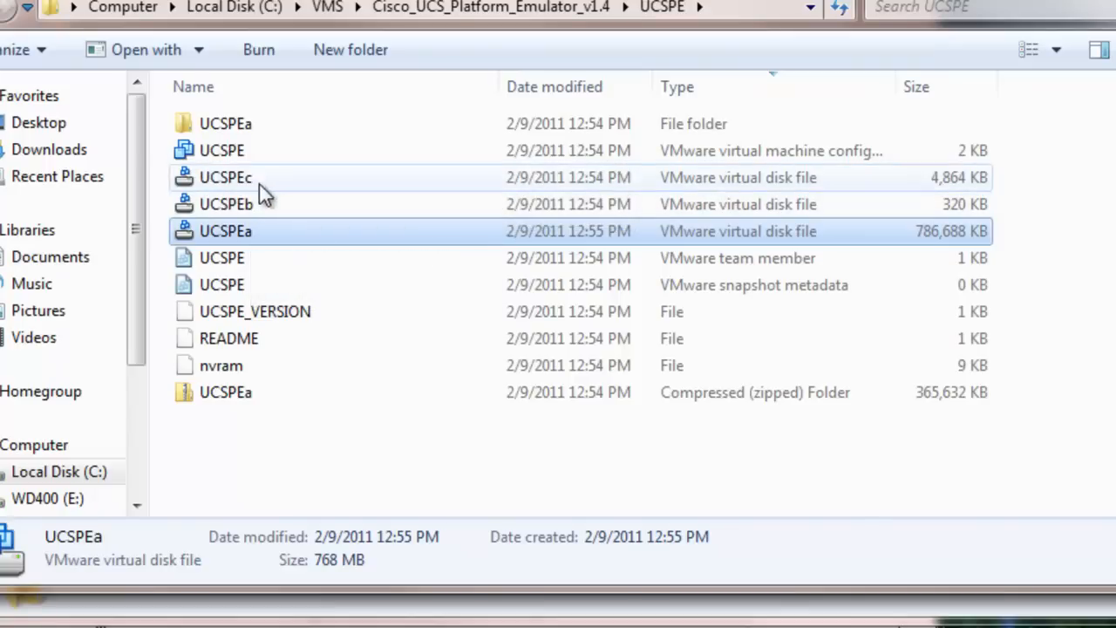
pyautogui.click(221, 150)
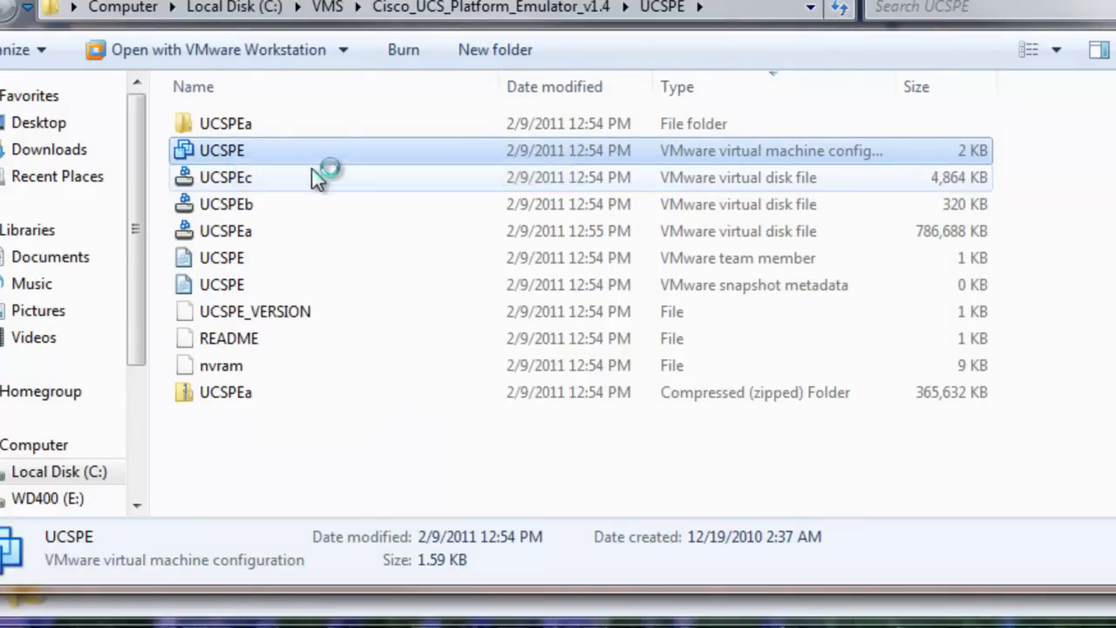
# - Open UCSPE.vmx in VMware, power on the VM and type 'confi' at the login prompt
pyautogui.doubleClick(221, 150)
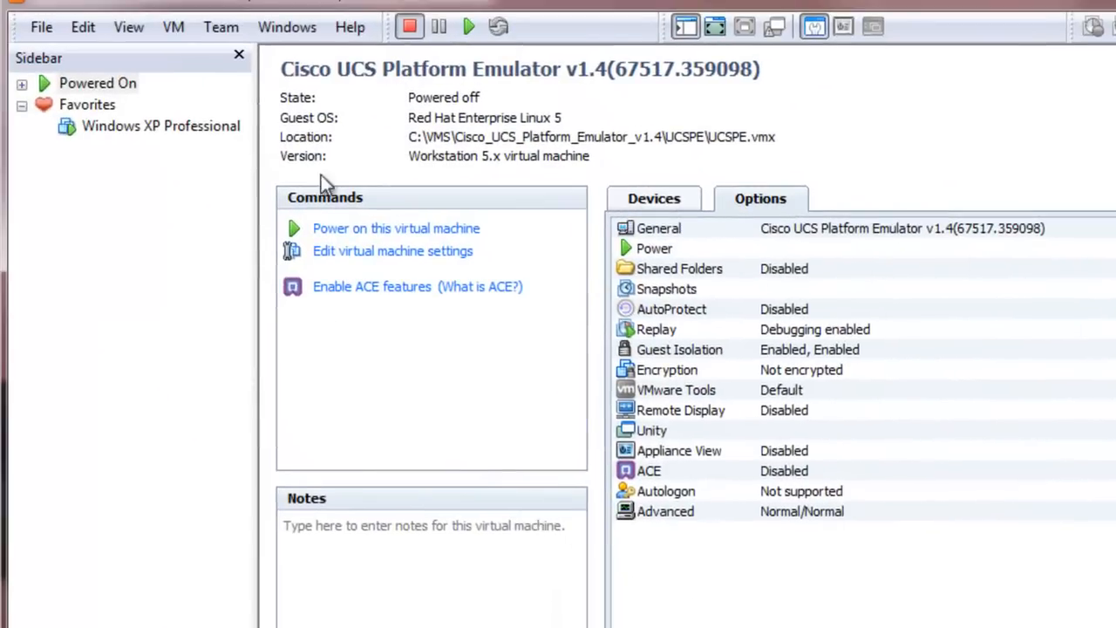
pyautogui.moveTo(662, 74)
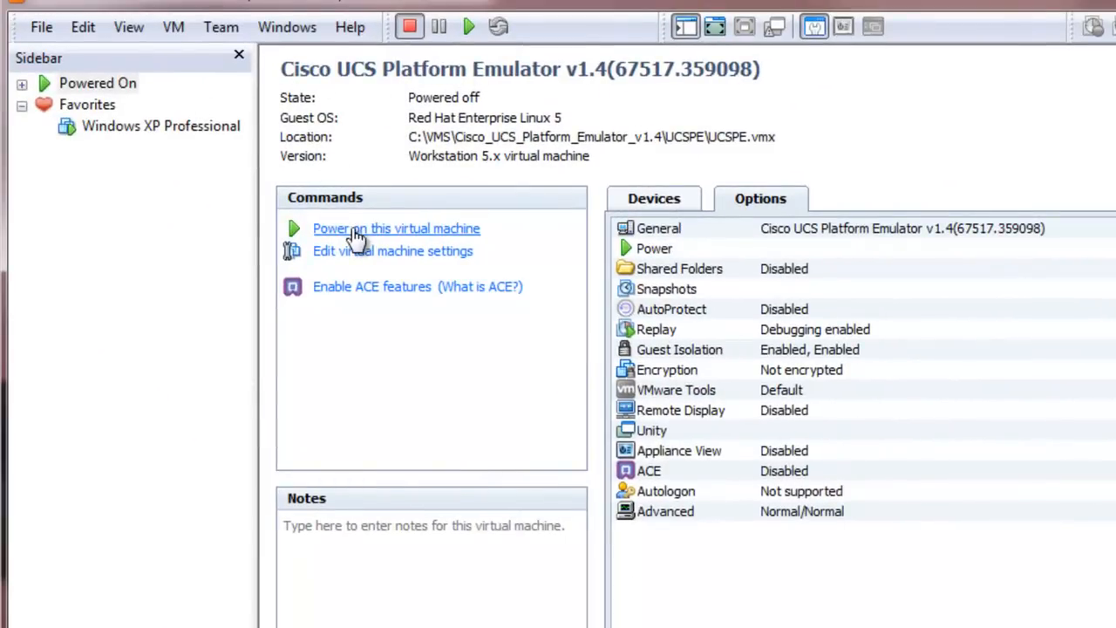
pyautogui.click(396, 227)
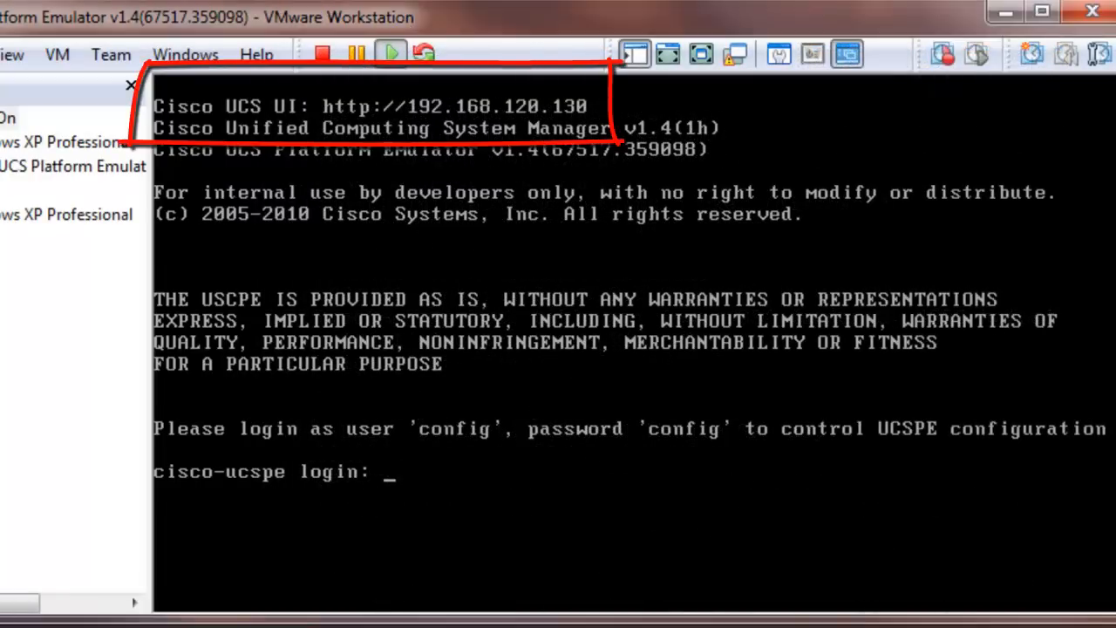
pyautogui.write('confi')
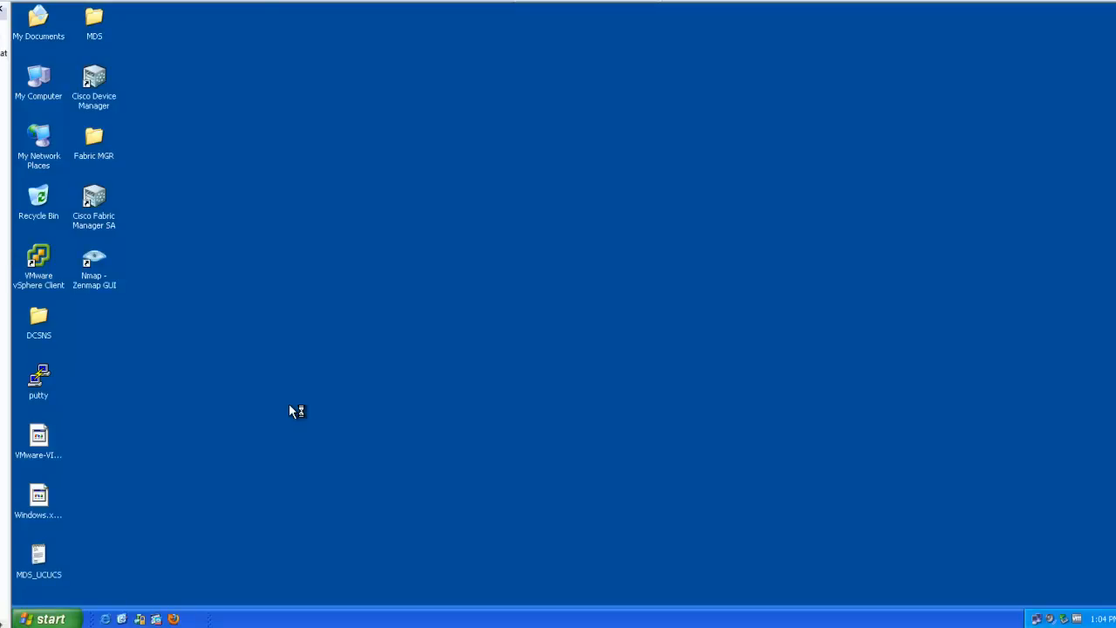
pyautogui.moveTo(316, 375)
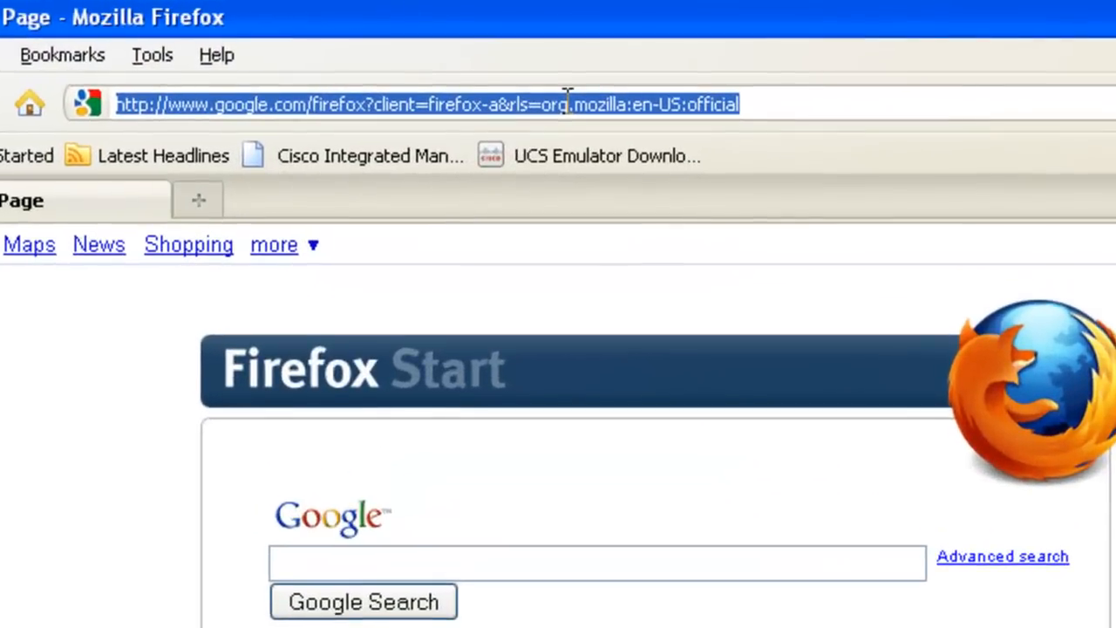
# - Enter the address 192.168.120.130 in Firefox to load the UCSPE Control Panel
pyautogui.write('192.168')
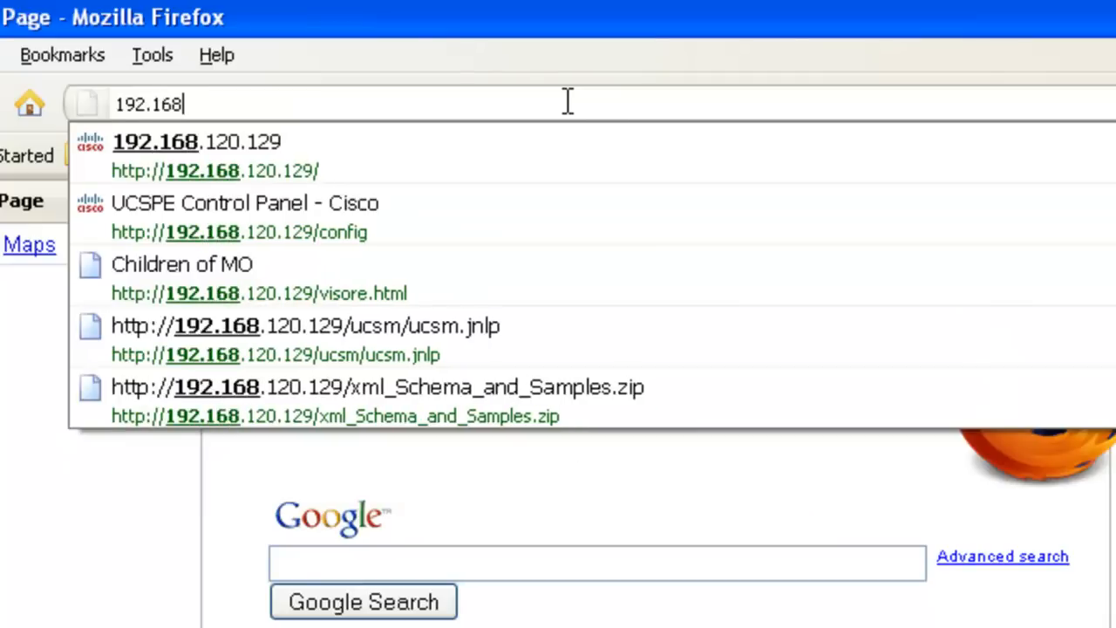
pyautogui.write('.120.130/config')
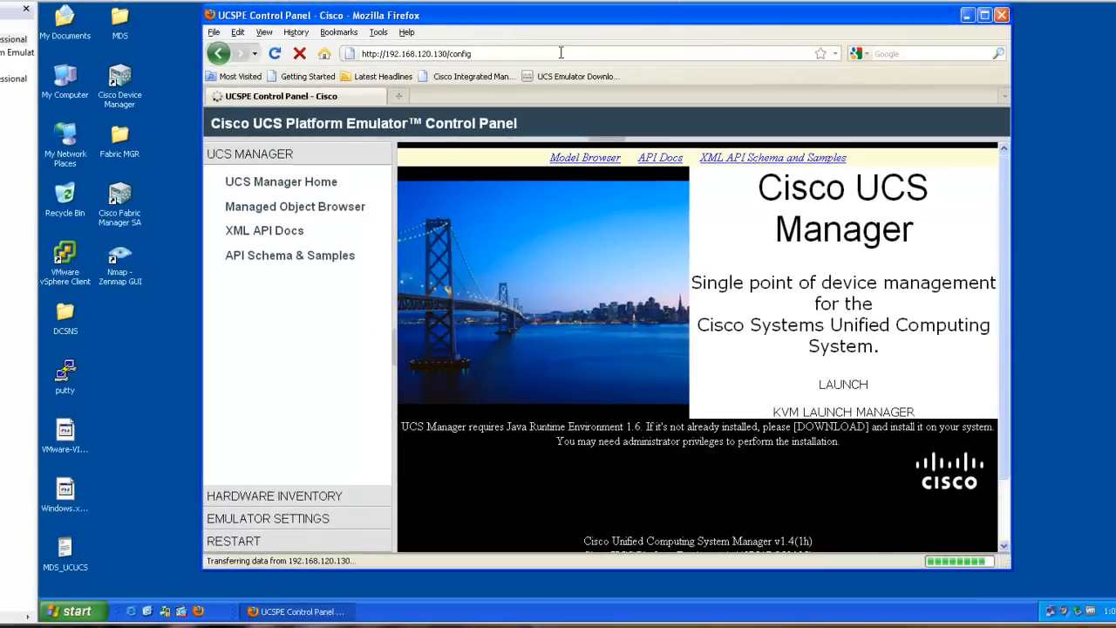
pyautogui.moveTo(525, 163)
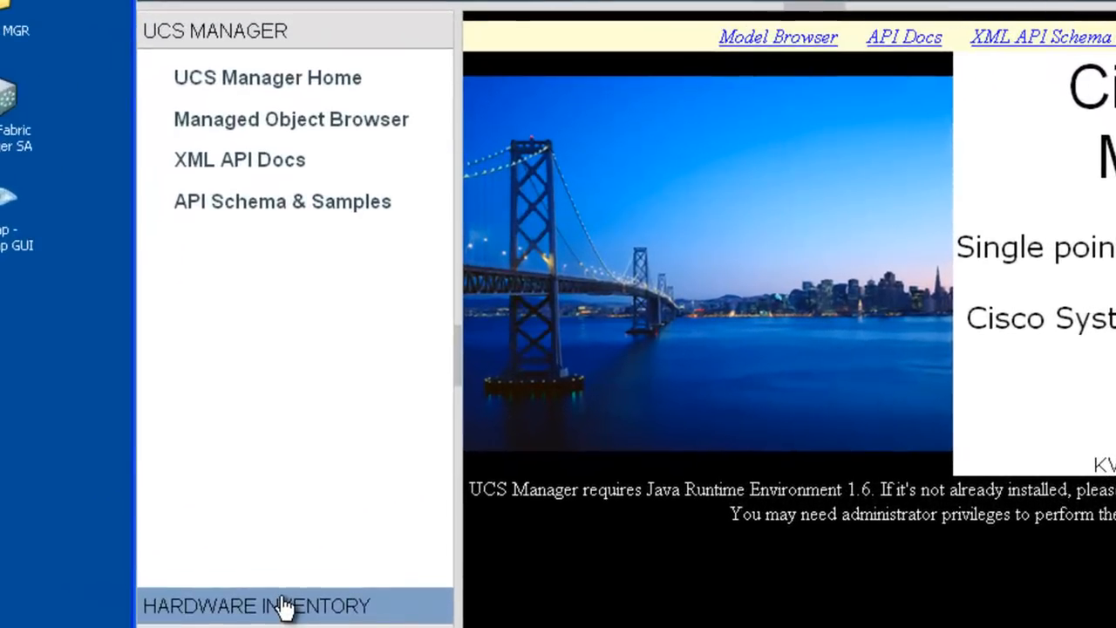
# - Show the Start-up Hardware Inventory and expand chassis-one's list of servers
pyautogui.click(257, 605)
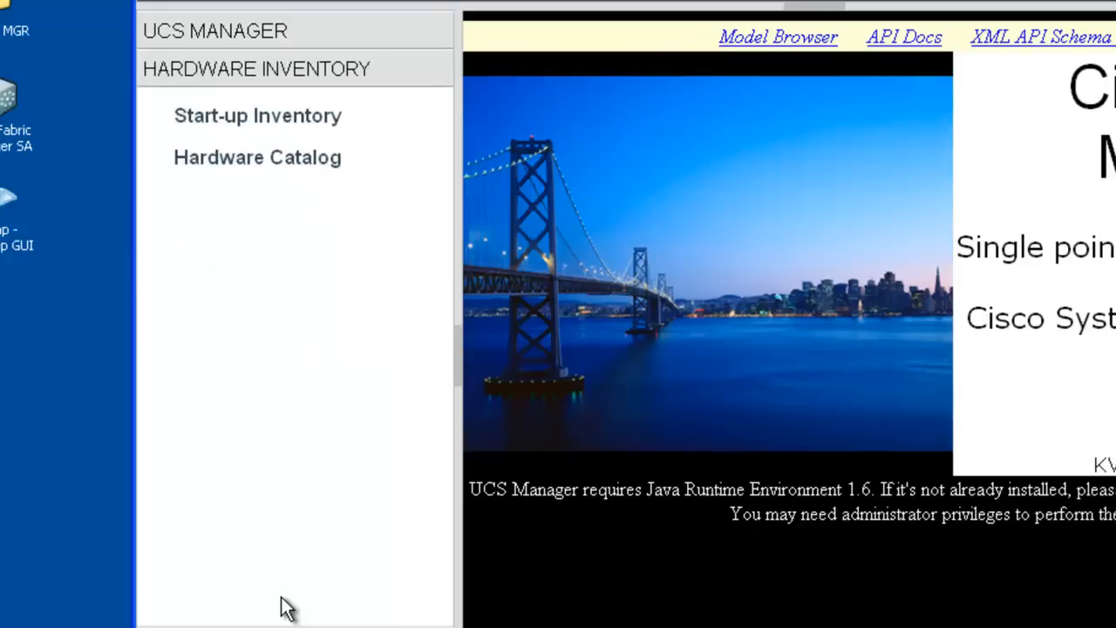
pyautogui.click(258, 115)
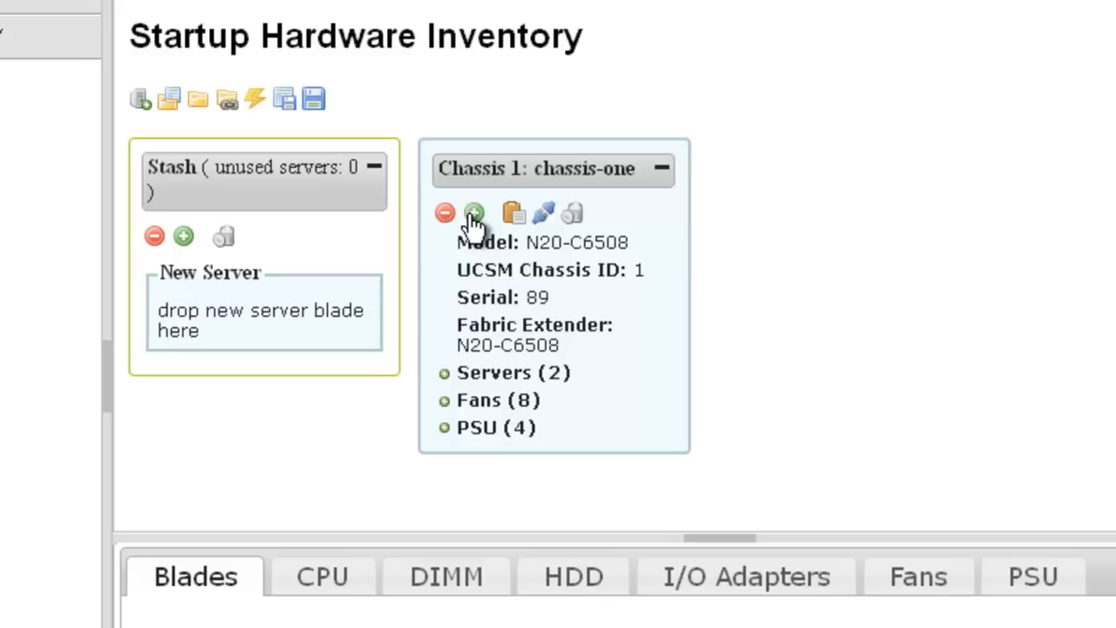
pyautogui.moveTo(497, 279)
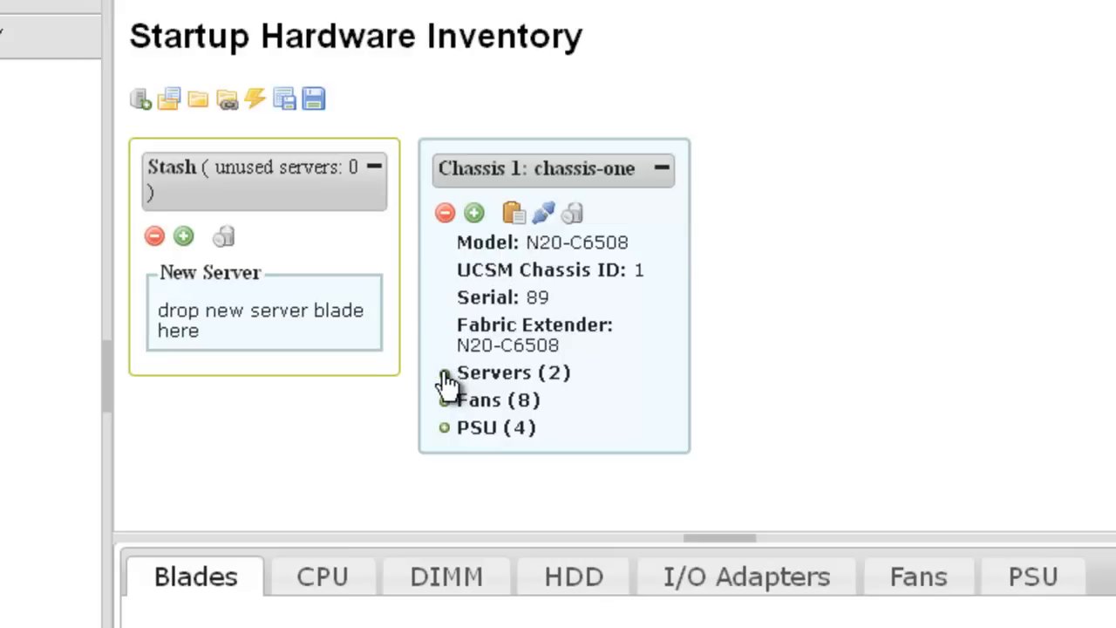
pyautogui.click(443, 372)
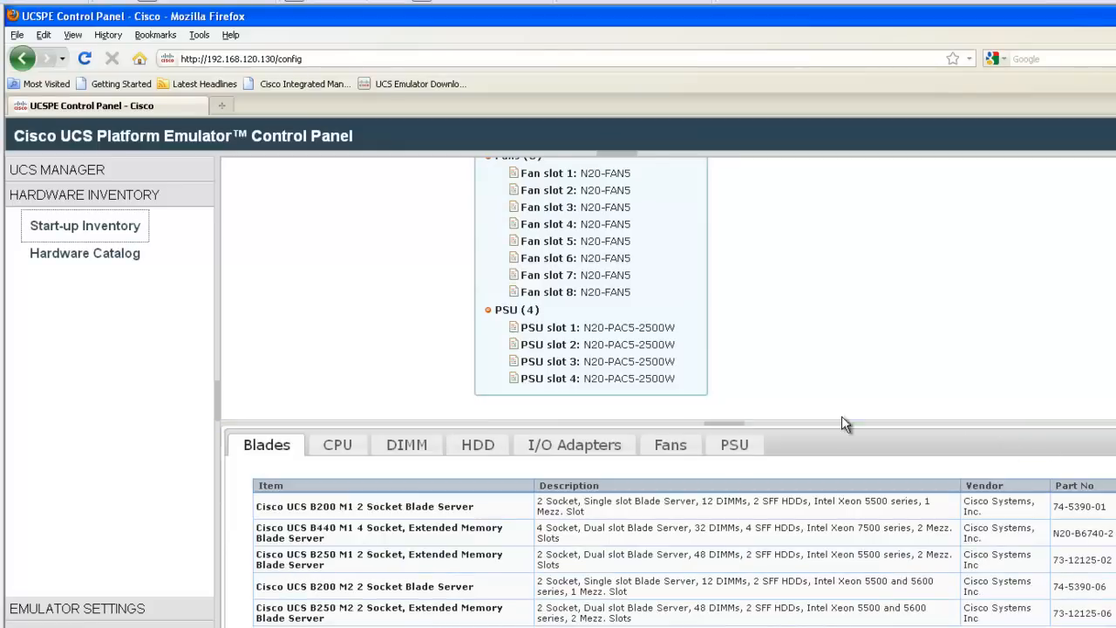
pyautogui.moveTo(281, 414)
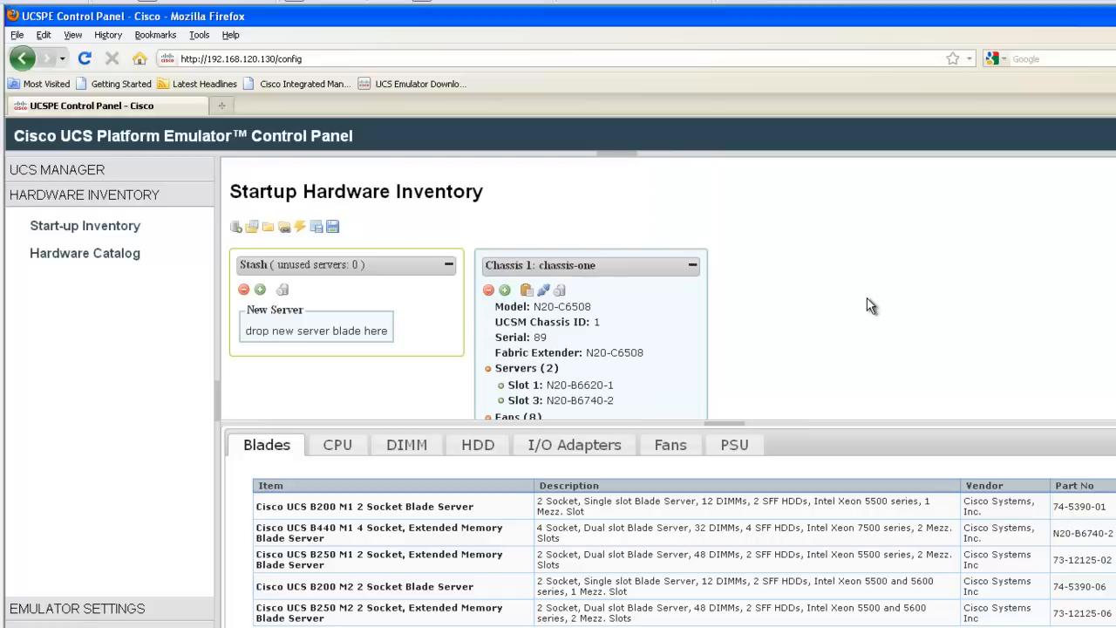
pyautogui.moveTo(559, 290)
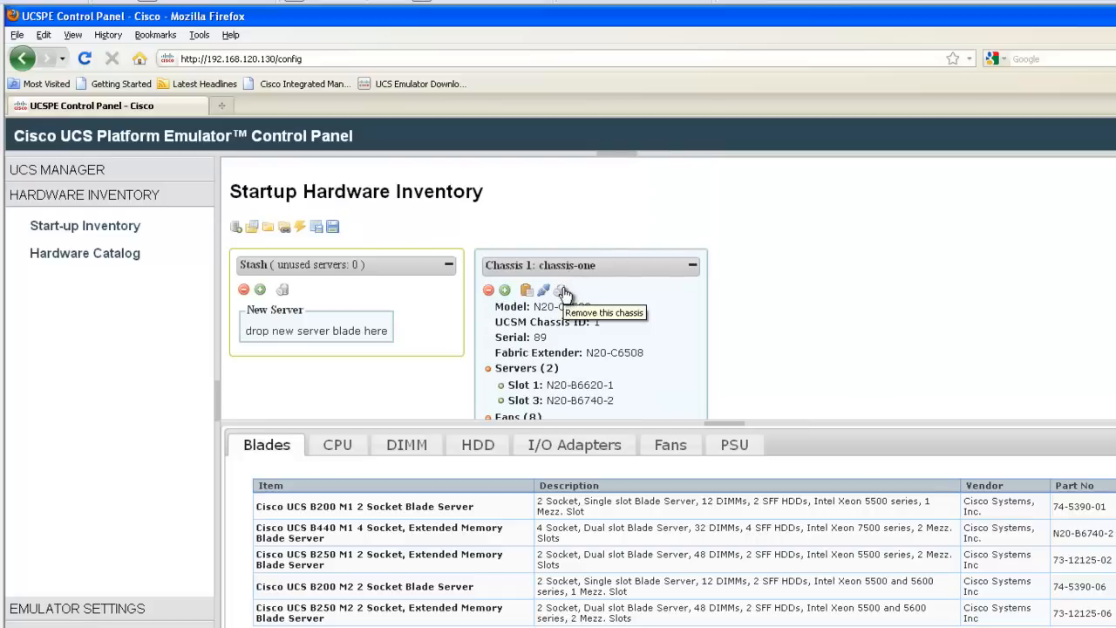
# - Enlarge the hardware catalog and view its CPU, HDD, I/O Adapters and PSU lists
pyautogui.click(84, 253)
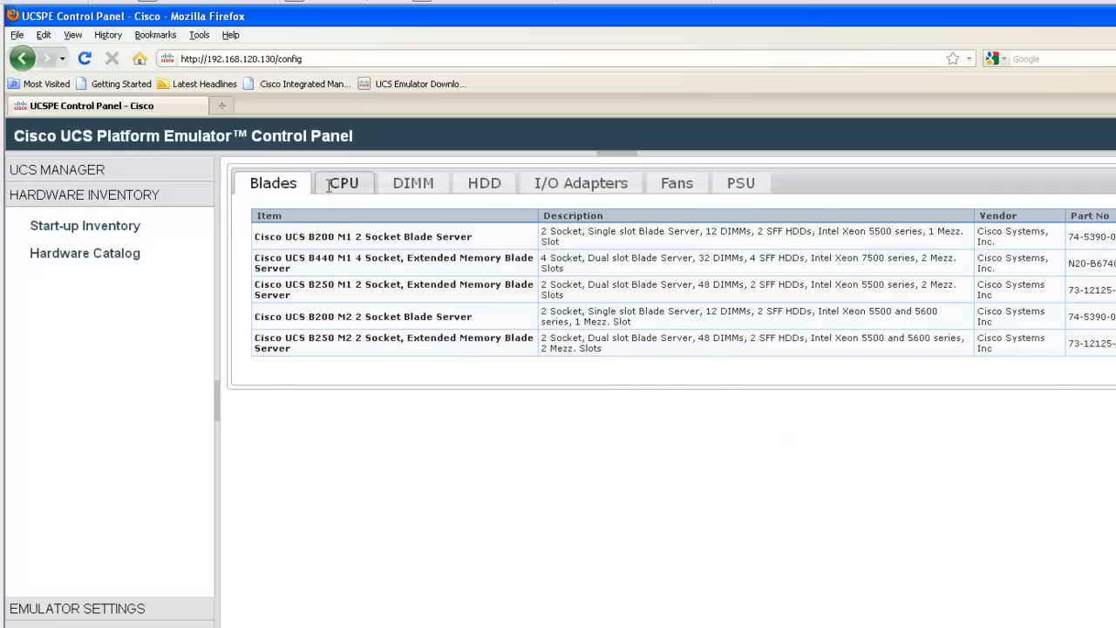
pyautogui.click(343, 182)
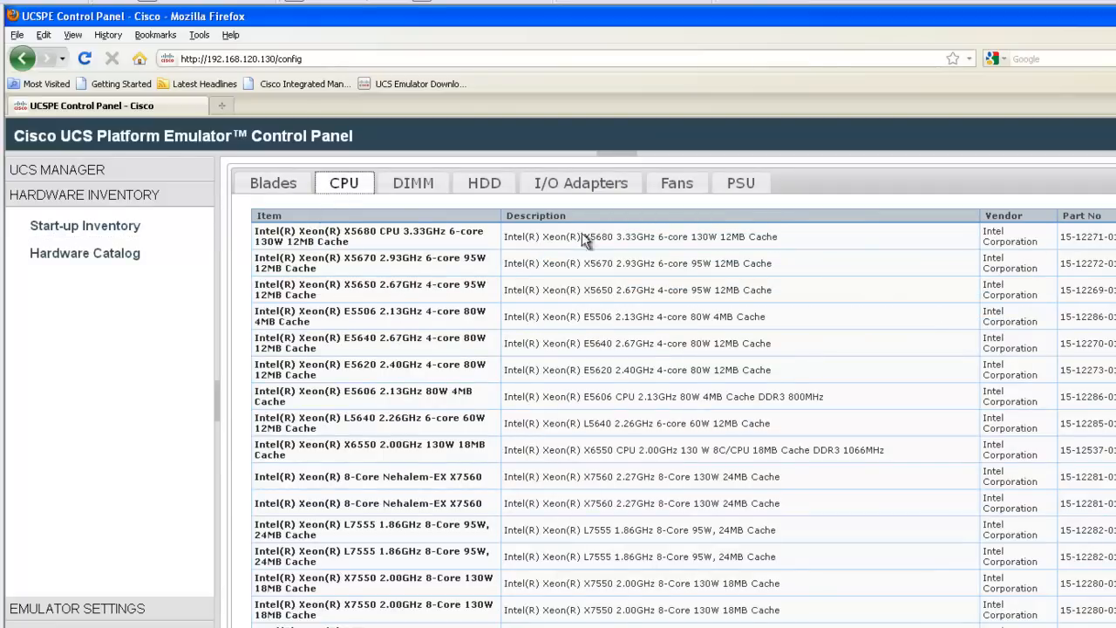
pyautogui.moveTo(667, 245)
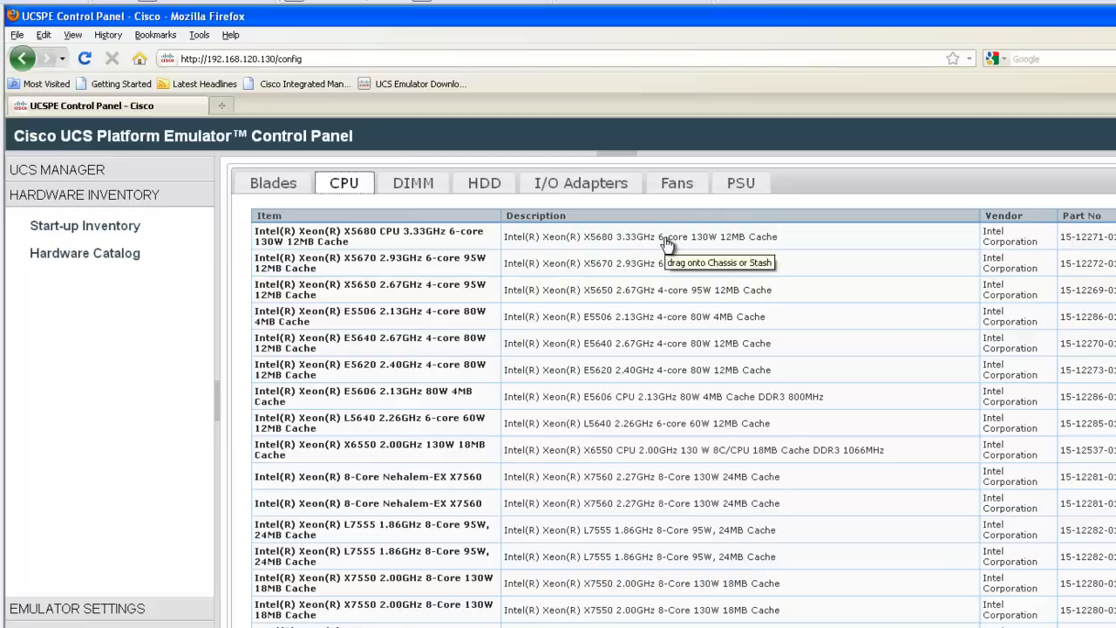
pyautogui.click(484, 183)
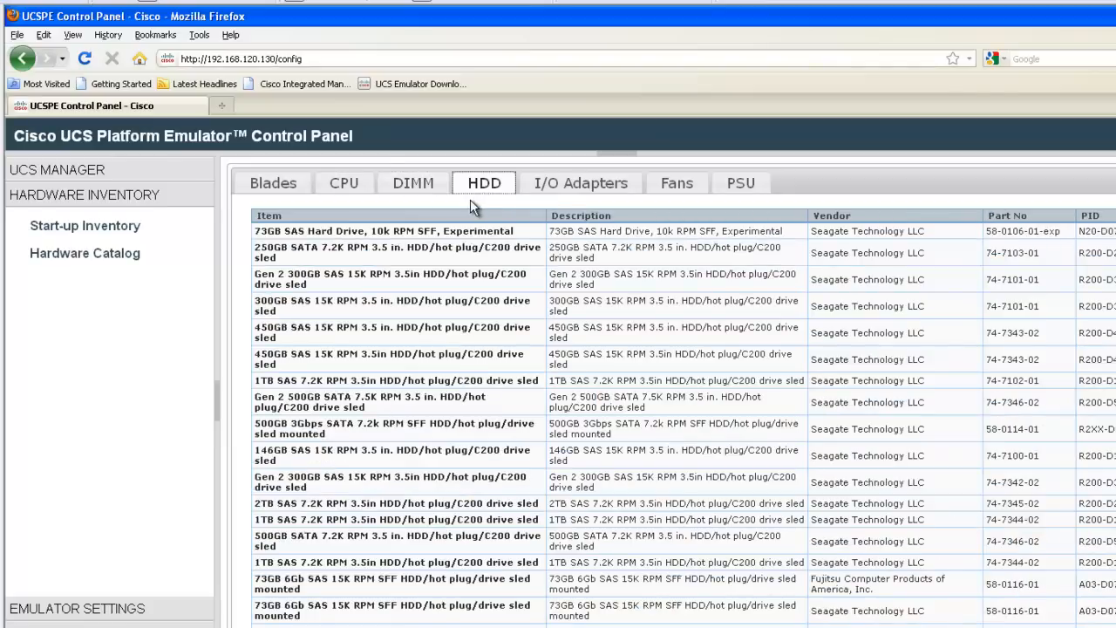
pyautogui.click(580, 182)
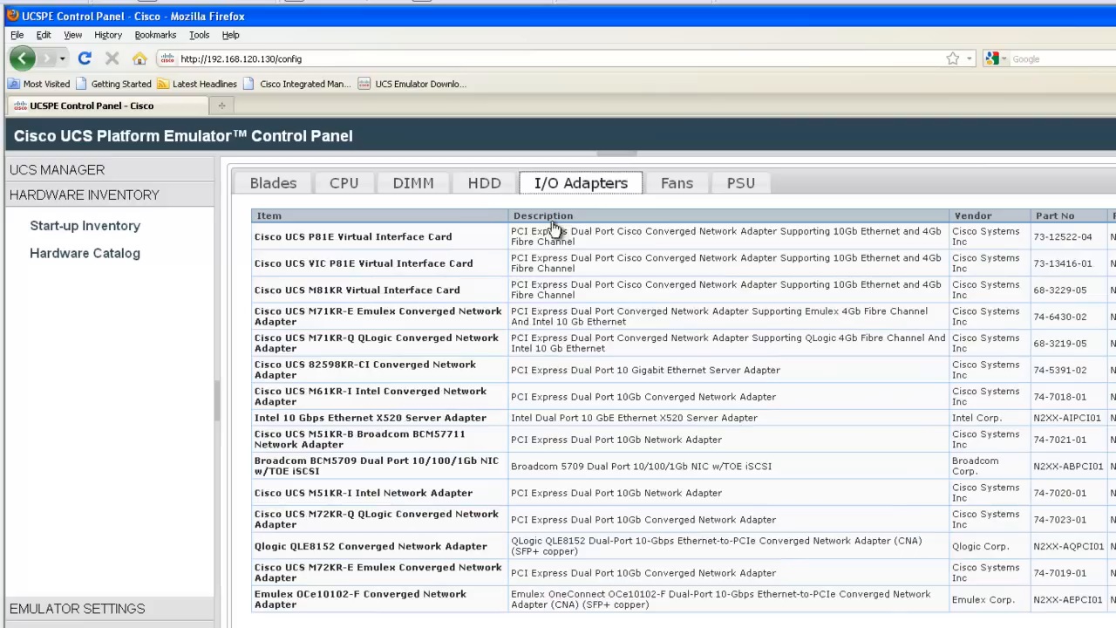
pyautogui.click(740, 183)
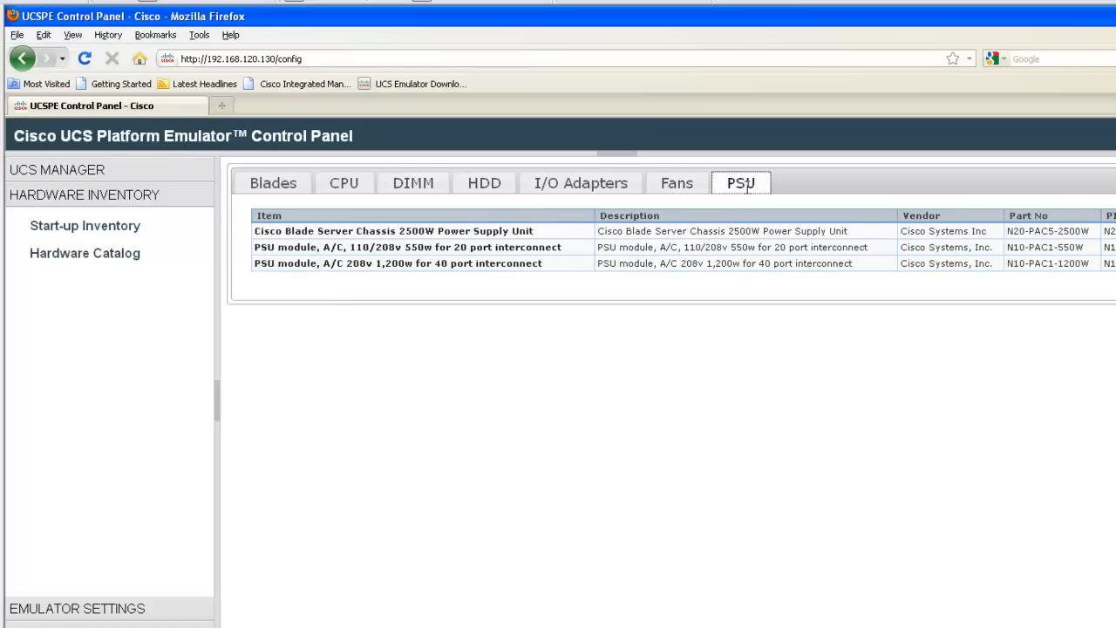
pyautogui.moveTo(427, 264)
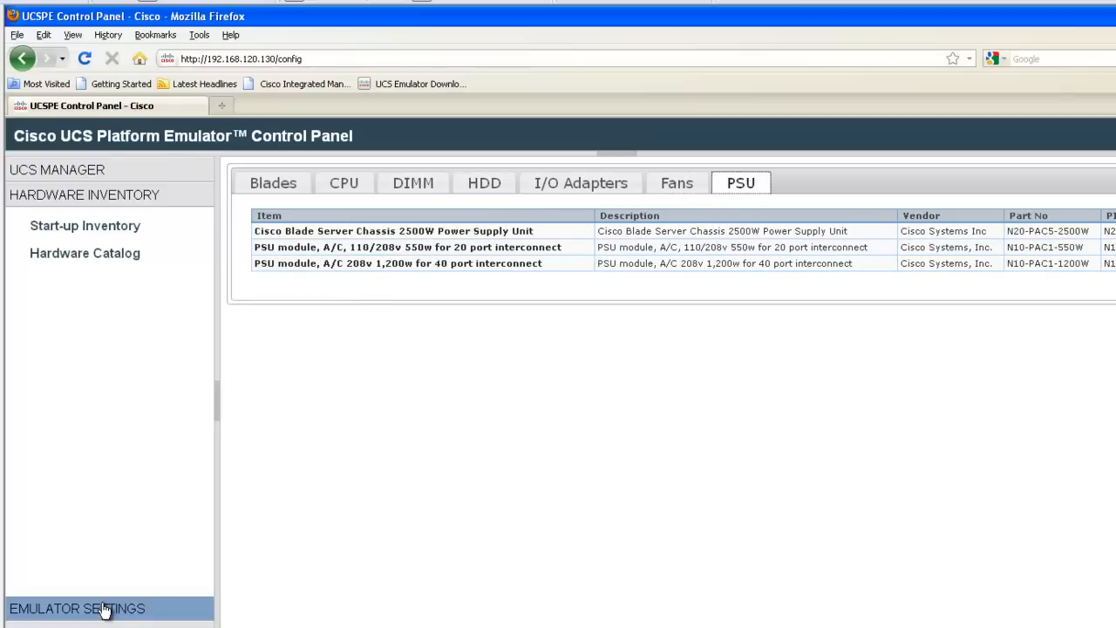
# - View the Status Summary, Database Persistence and Fabric Interconnect pages, ending on the UCS Manager launch page
pyautogui.click(76, 607)
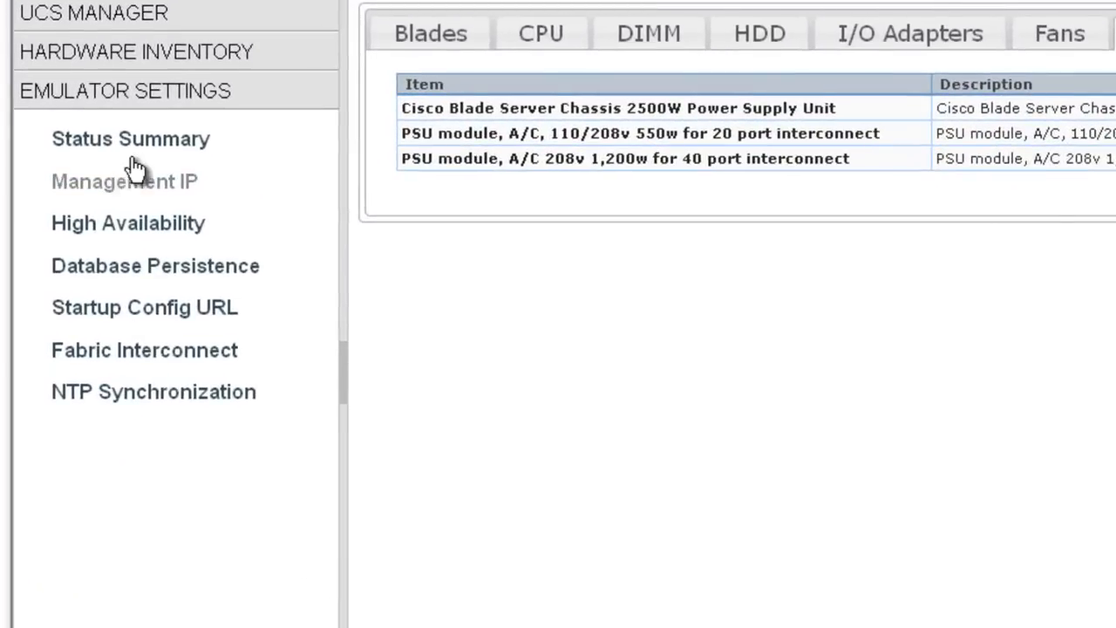
pyautogui.click(129, 138)
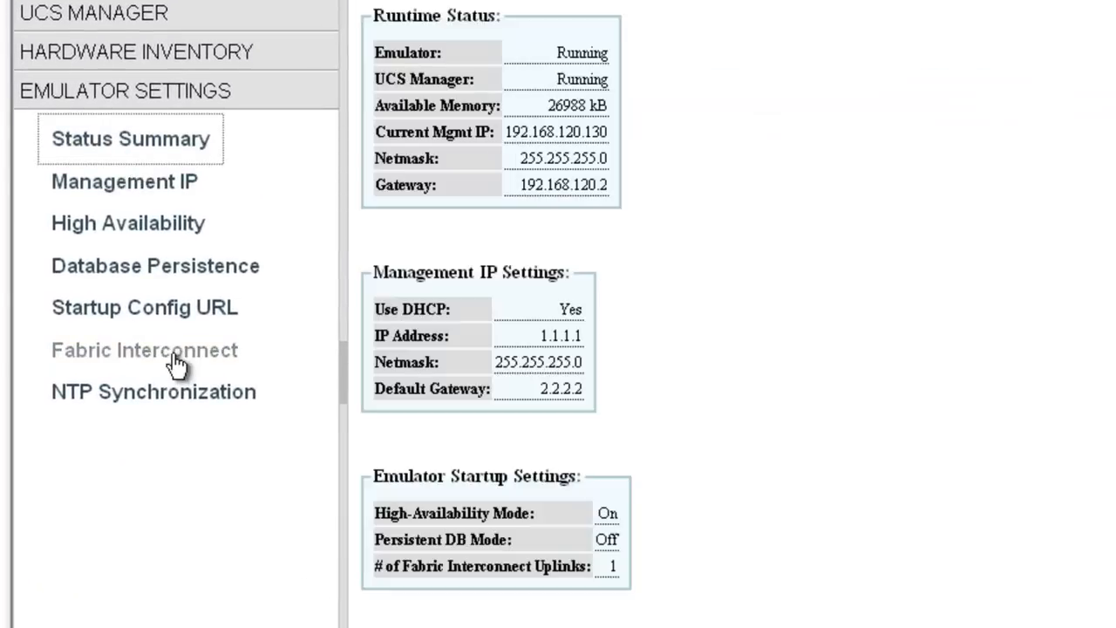
pyautogui.moveTo(174, 353)
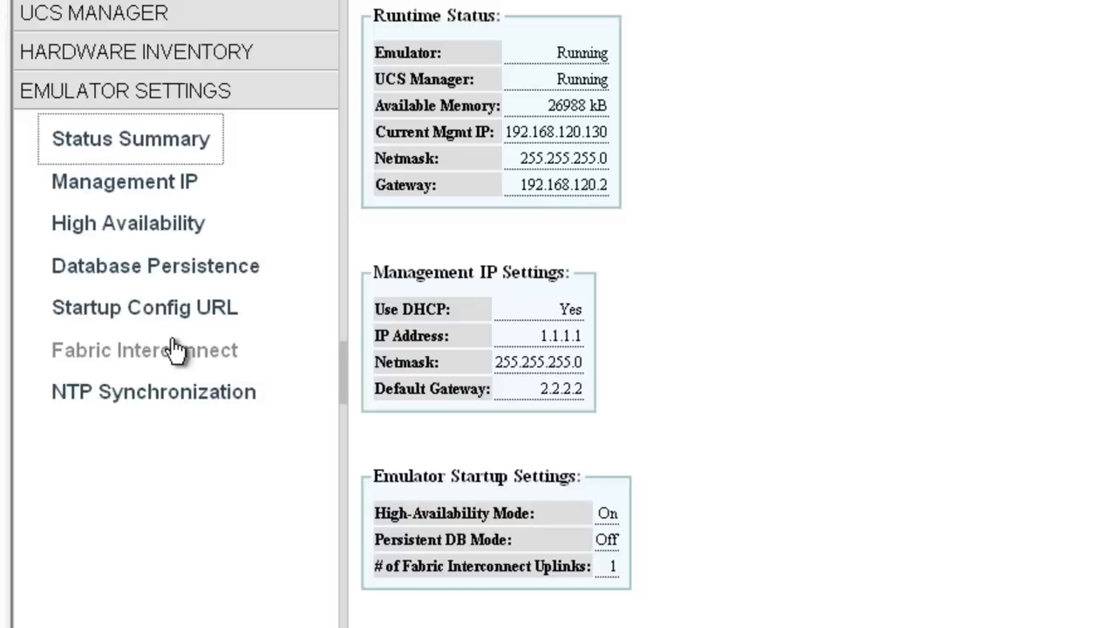
pyautogui.click(156, 265)
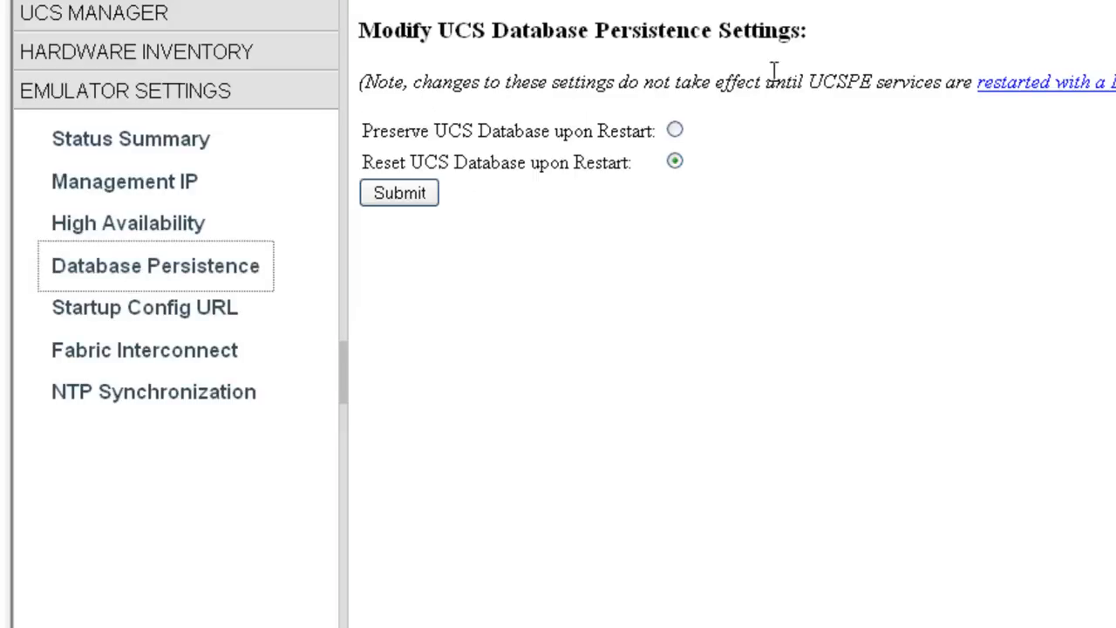
pyautogui.moveTo(383, 157)
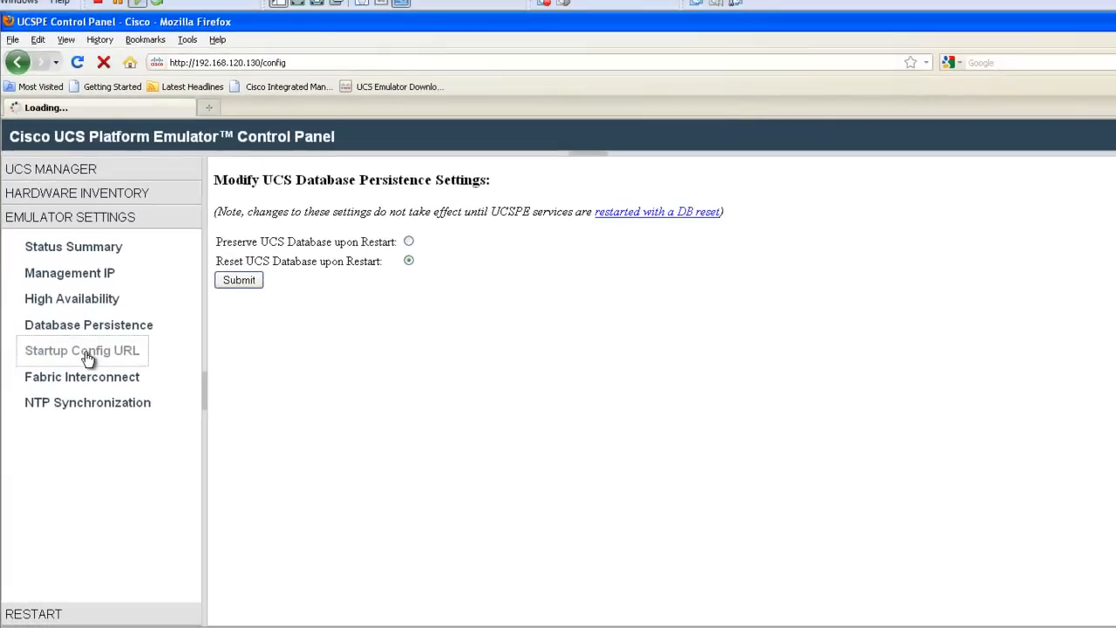
pyautogui.click(82, 376)
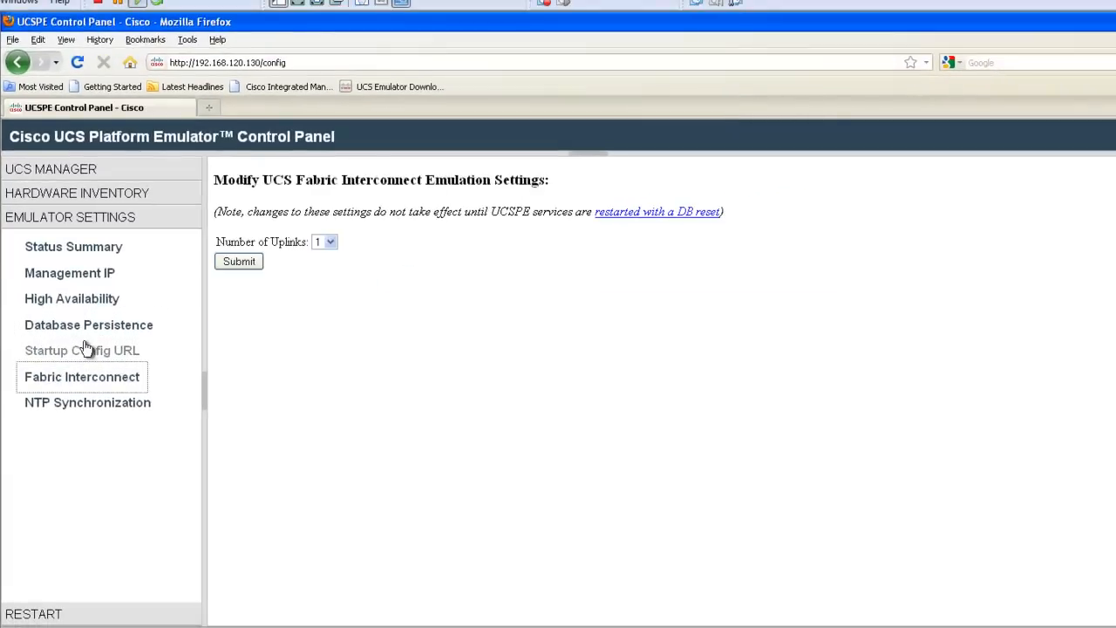
pyautogui.click(87, 402)
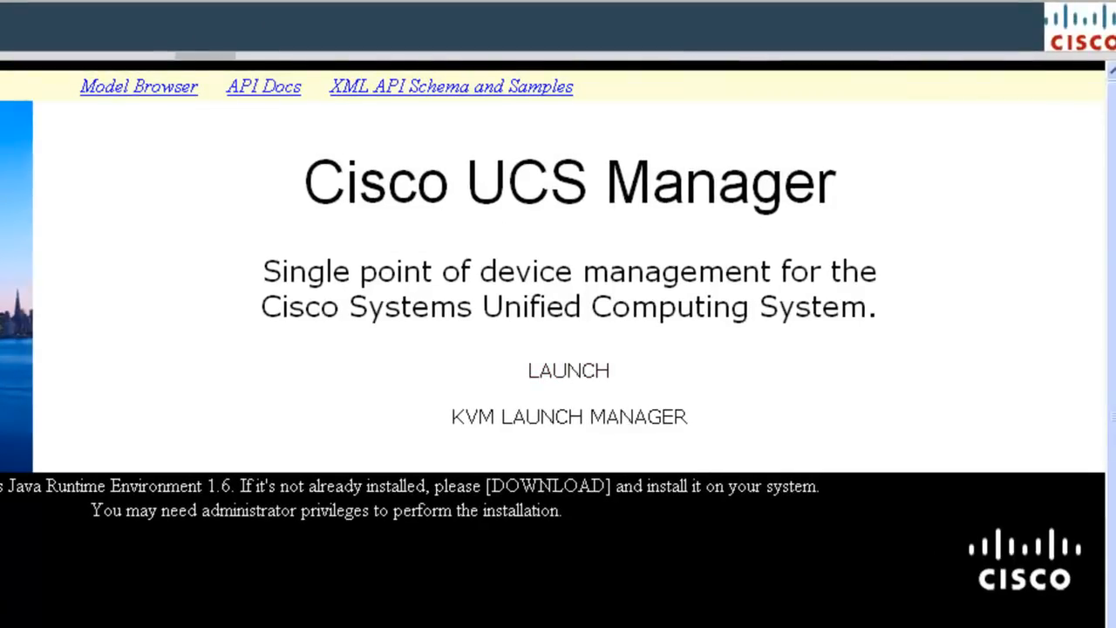
# - Launch Cisco UCS Manager and log in as config
pyautogui.click(567, 370)
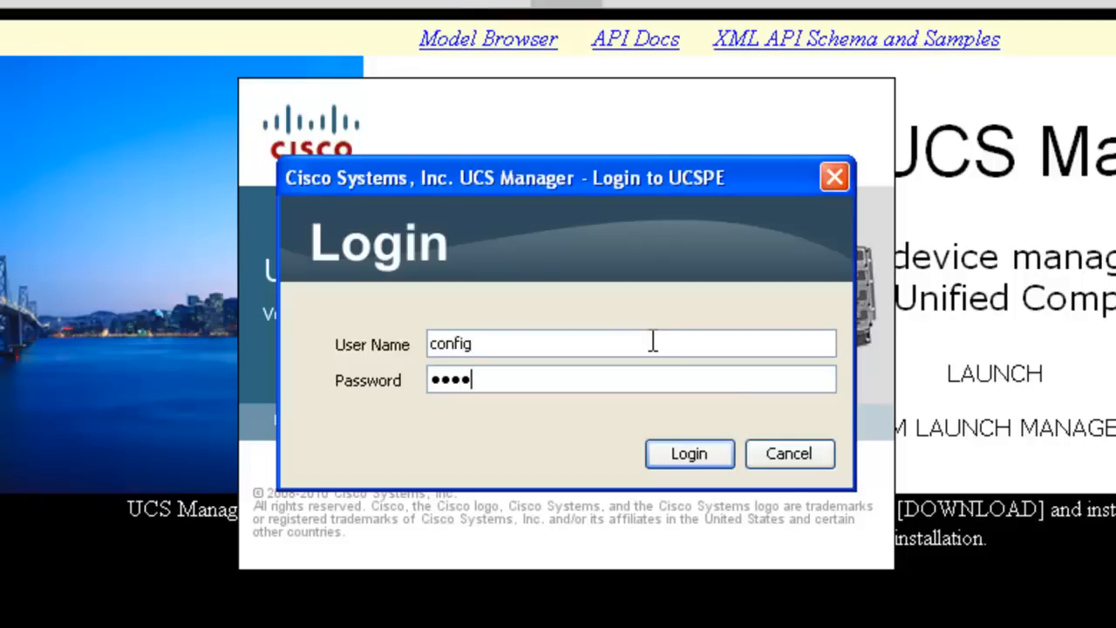
pyautogui.click(688, 454)
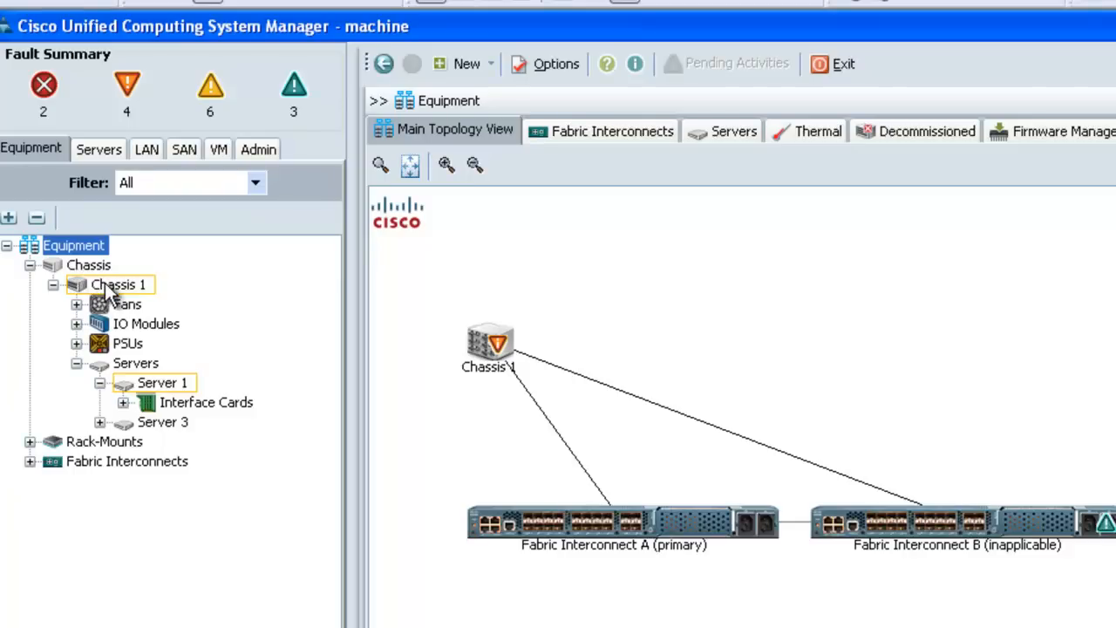
# - Select Chassis 1 in the Equipment tree and show its Hybrid Display
pyautogui.click(117, 284)
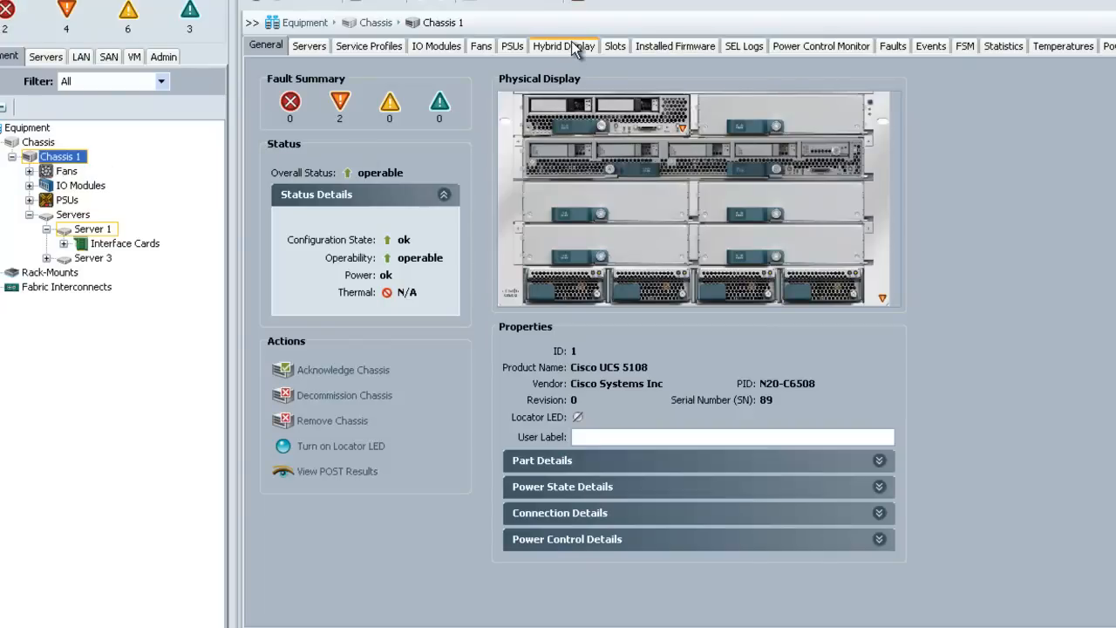
pyautogui.click(562, 45)
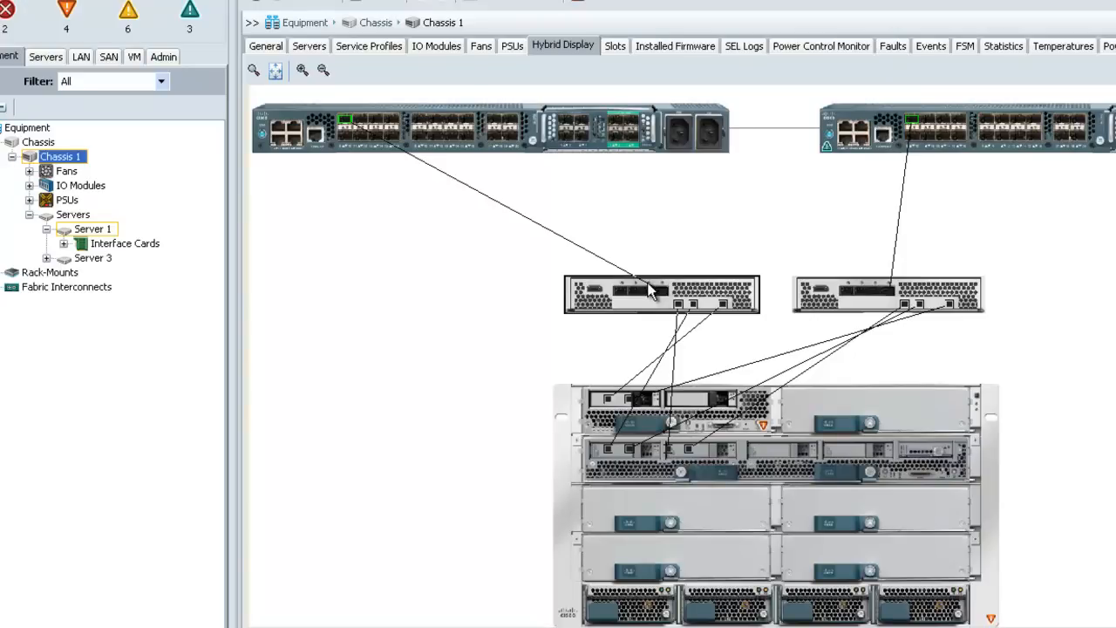
pyautogui.moveTo(894, 244)
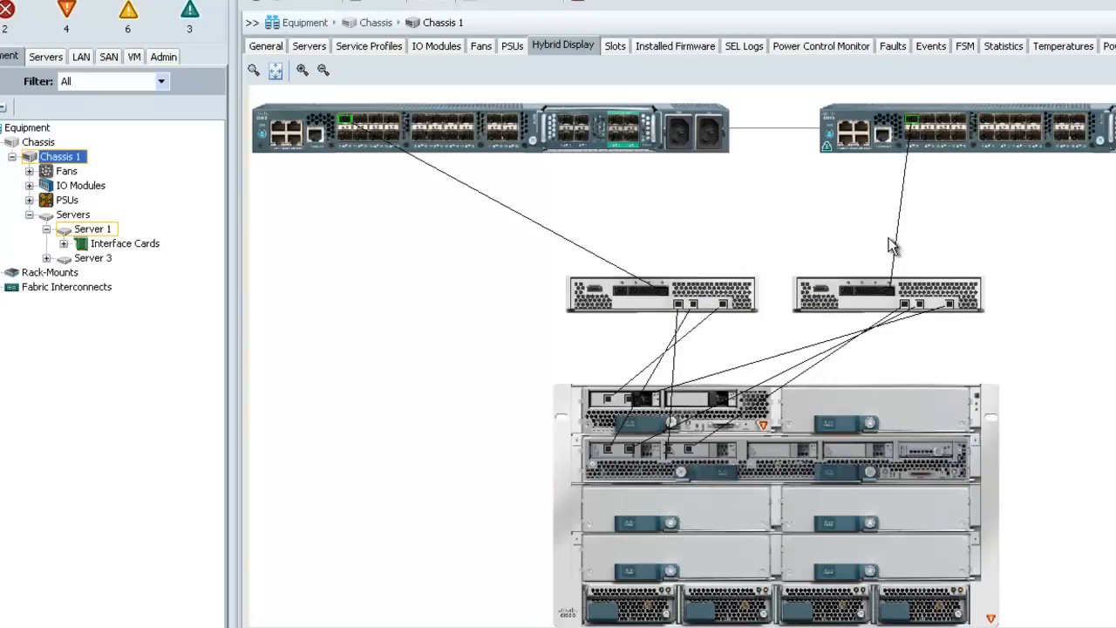
pyautogui.moveTo(898, 287)
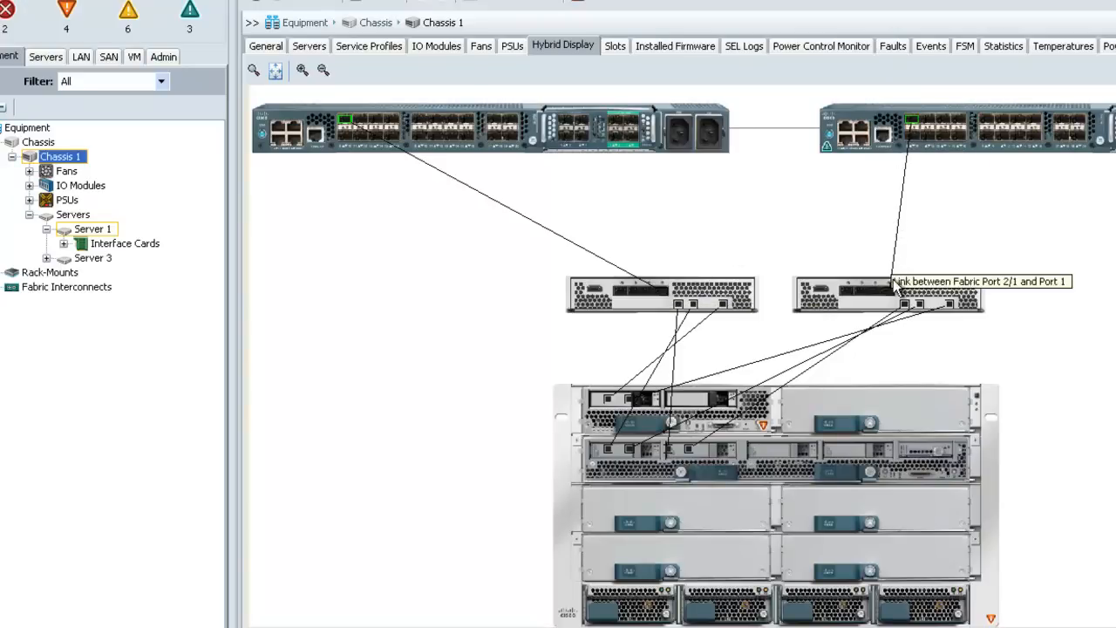